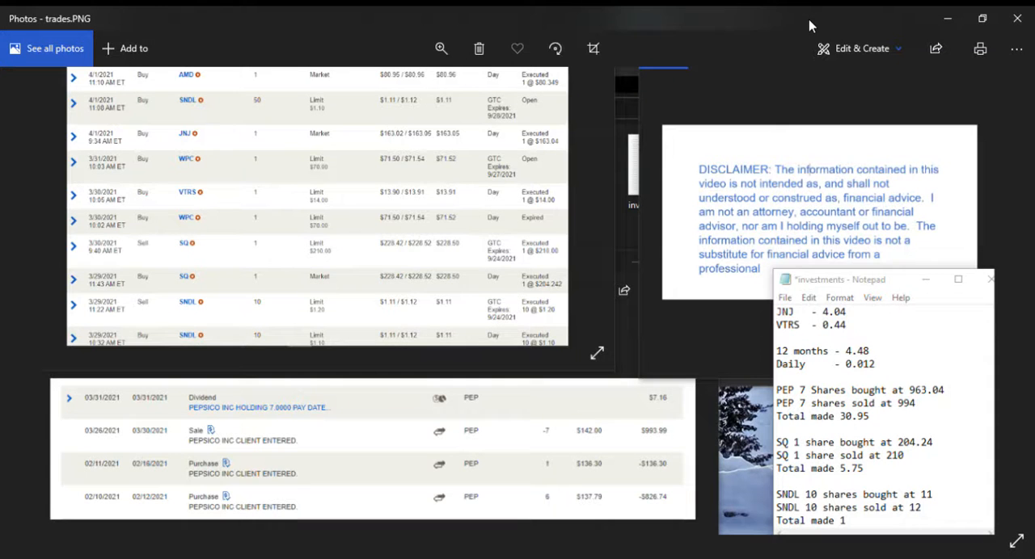
mouse_move(555, 351)
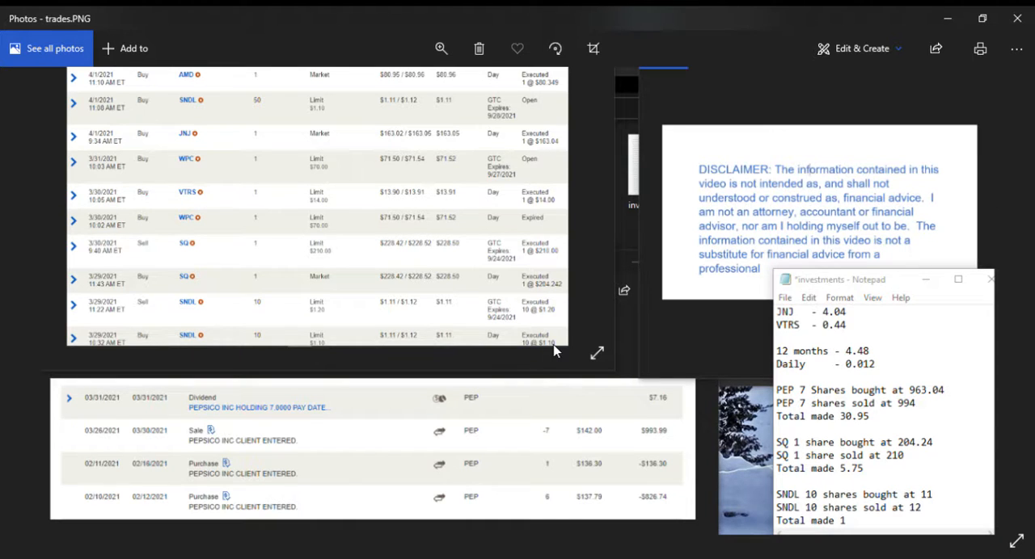
mouse_move(299, 176)
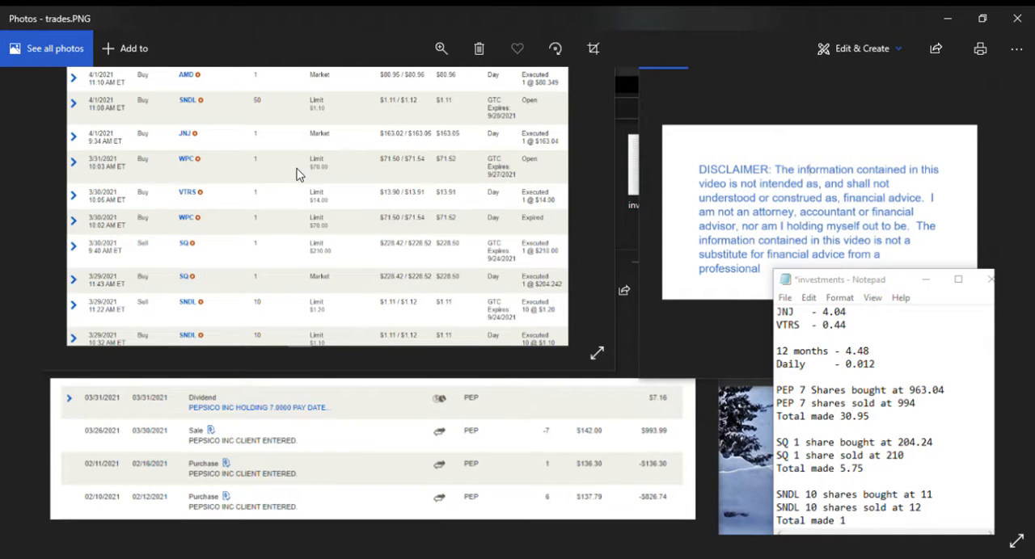
mouse_move(268, 249)
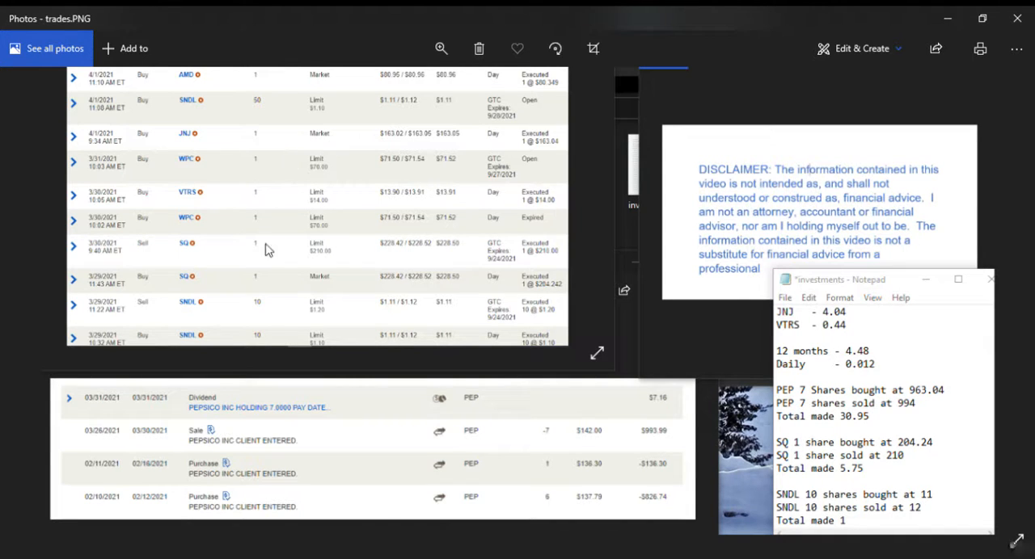